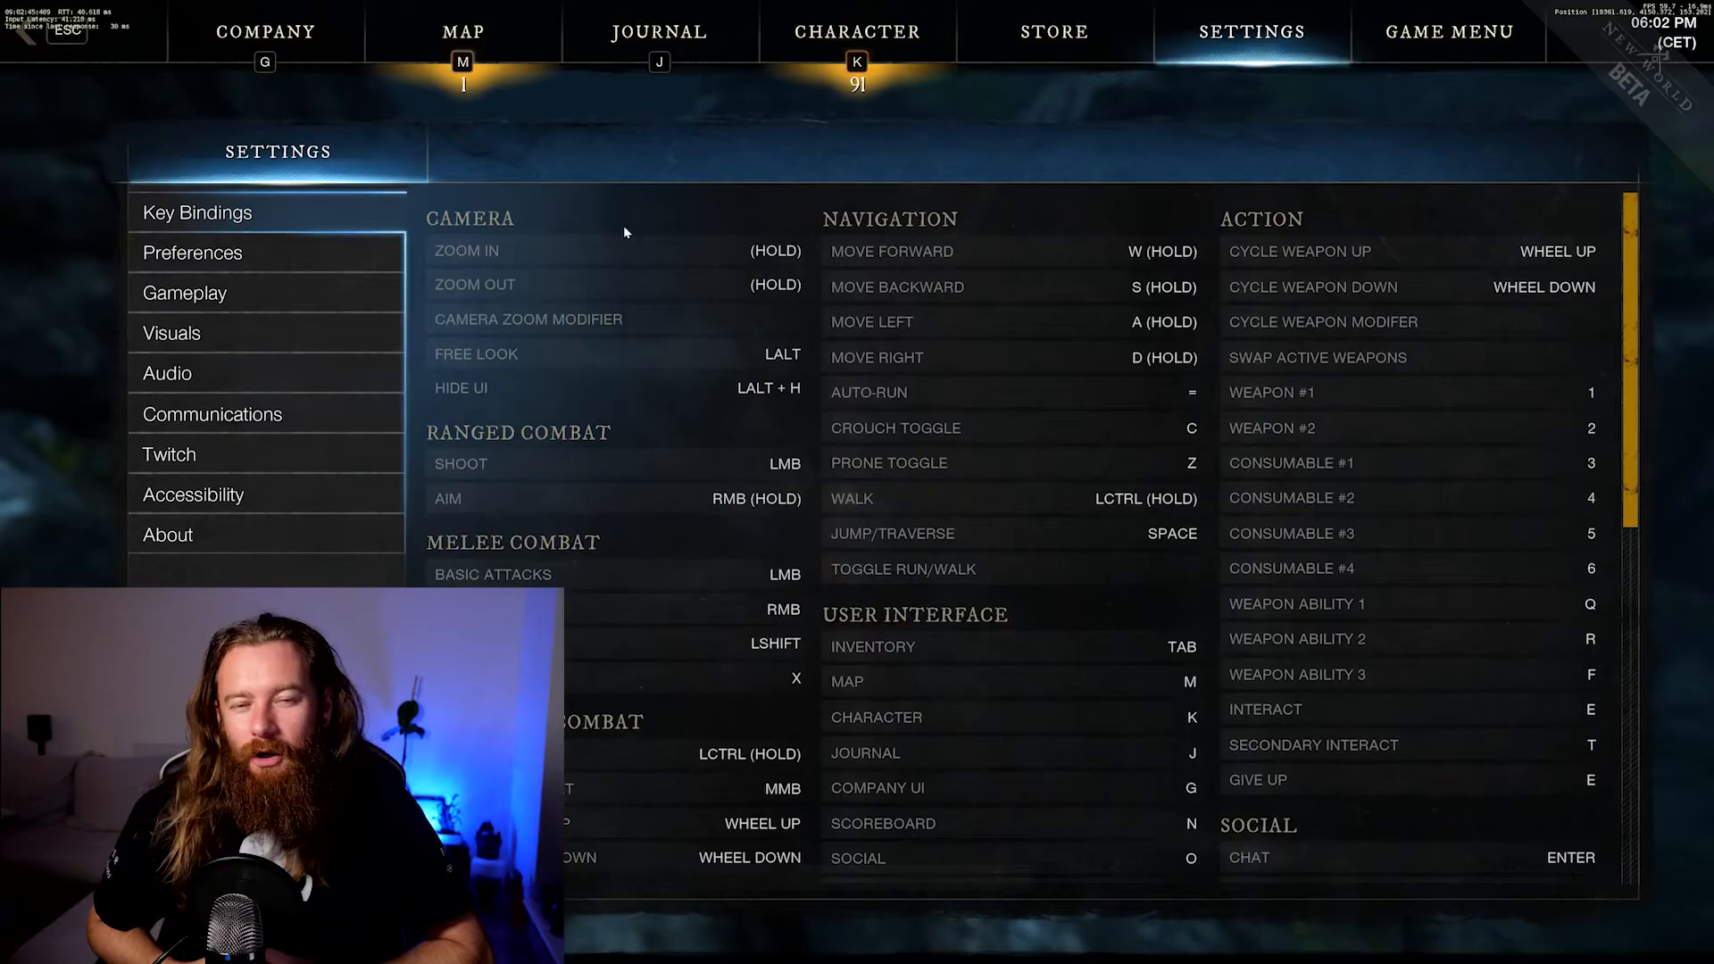
Step: Show the Visuals settings with Window Mode at Fullscreen, 3840 x 2160
{"action": "left_click", "coordinate": [184, 291]}
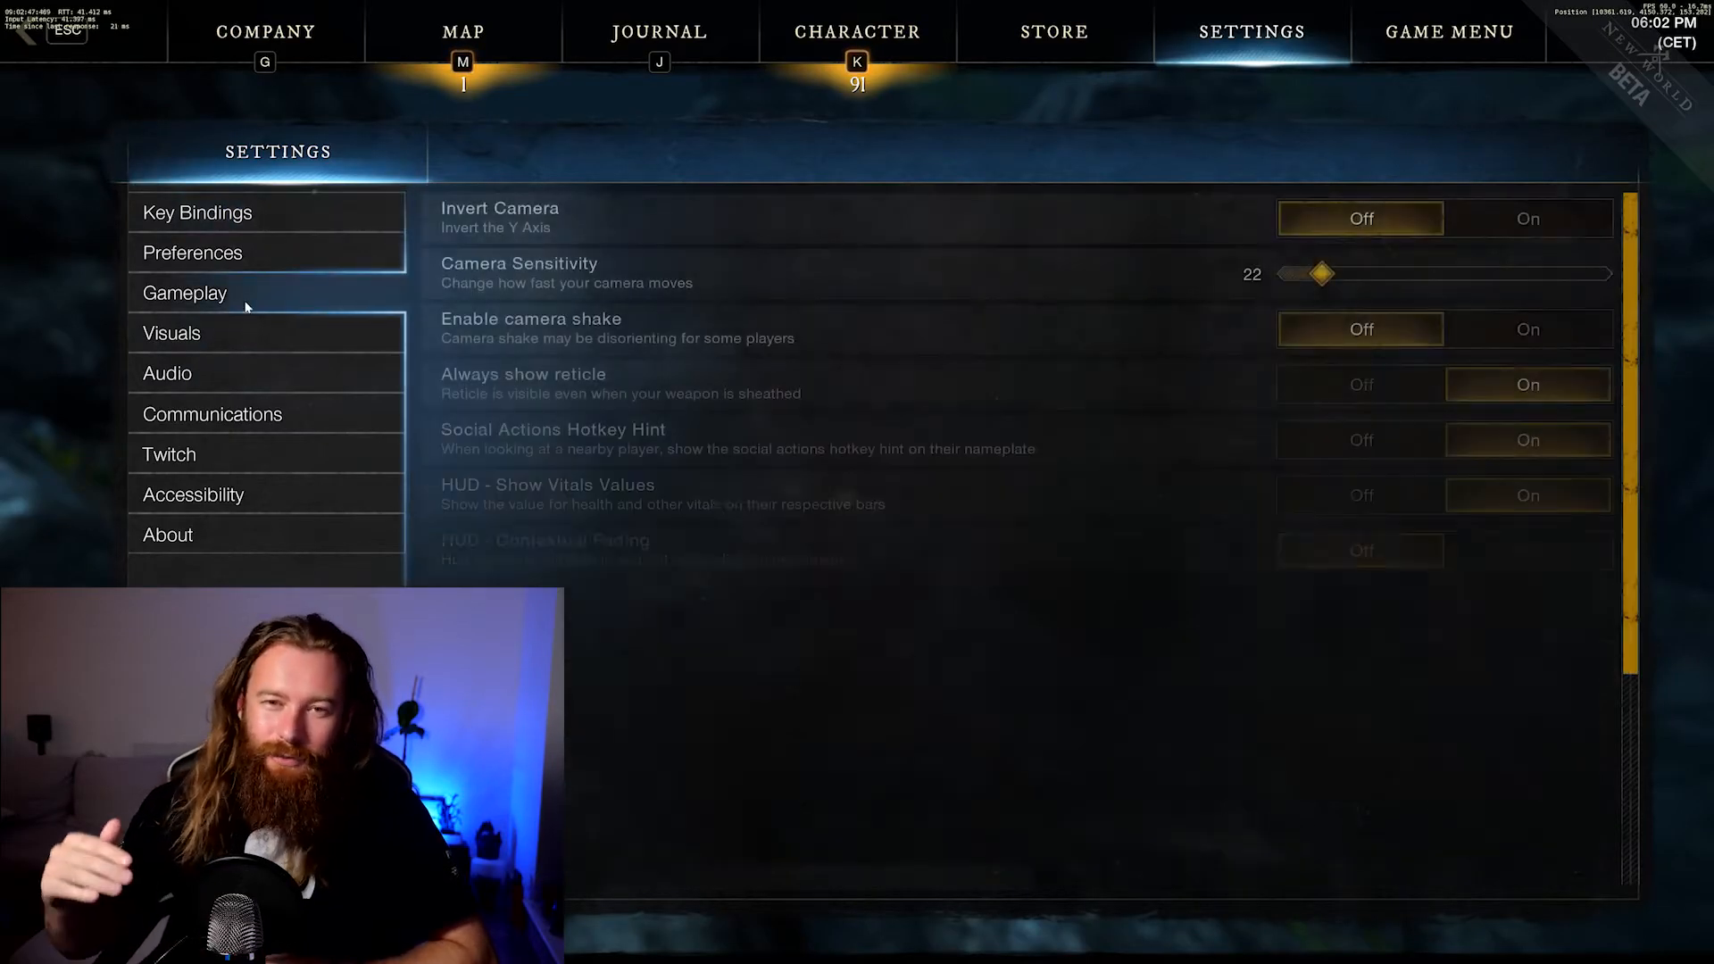
{"action": "left_click", "coordinate": [172, 332]}
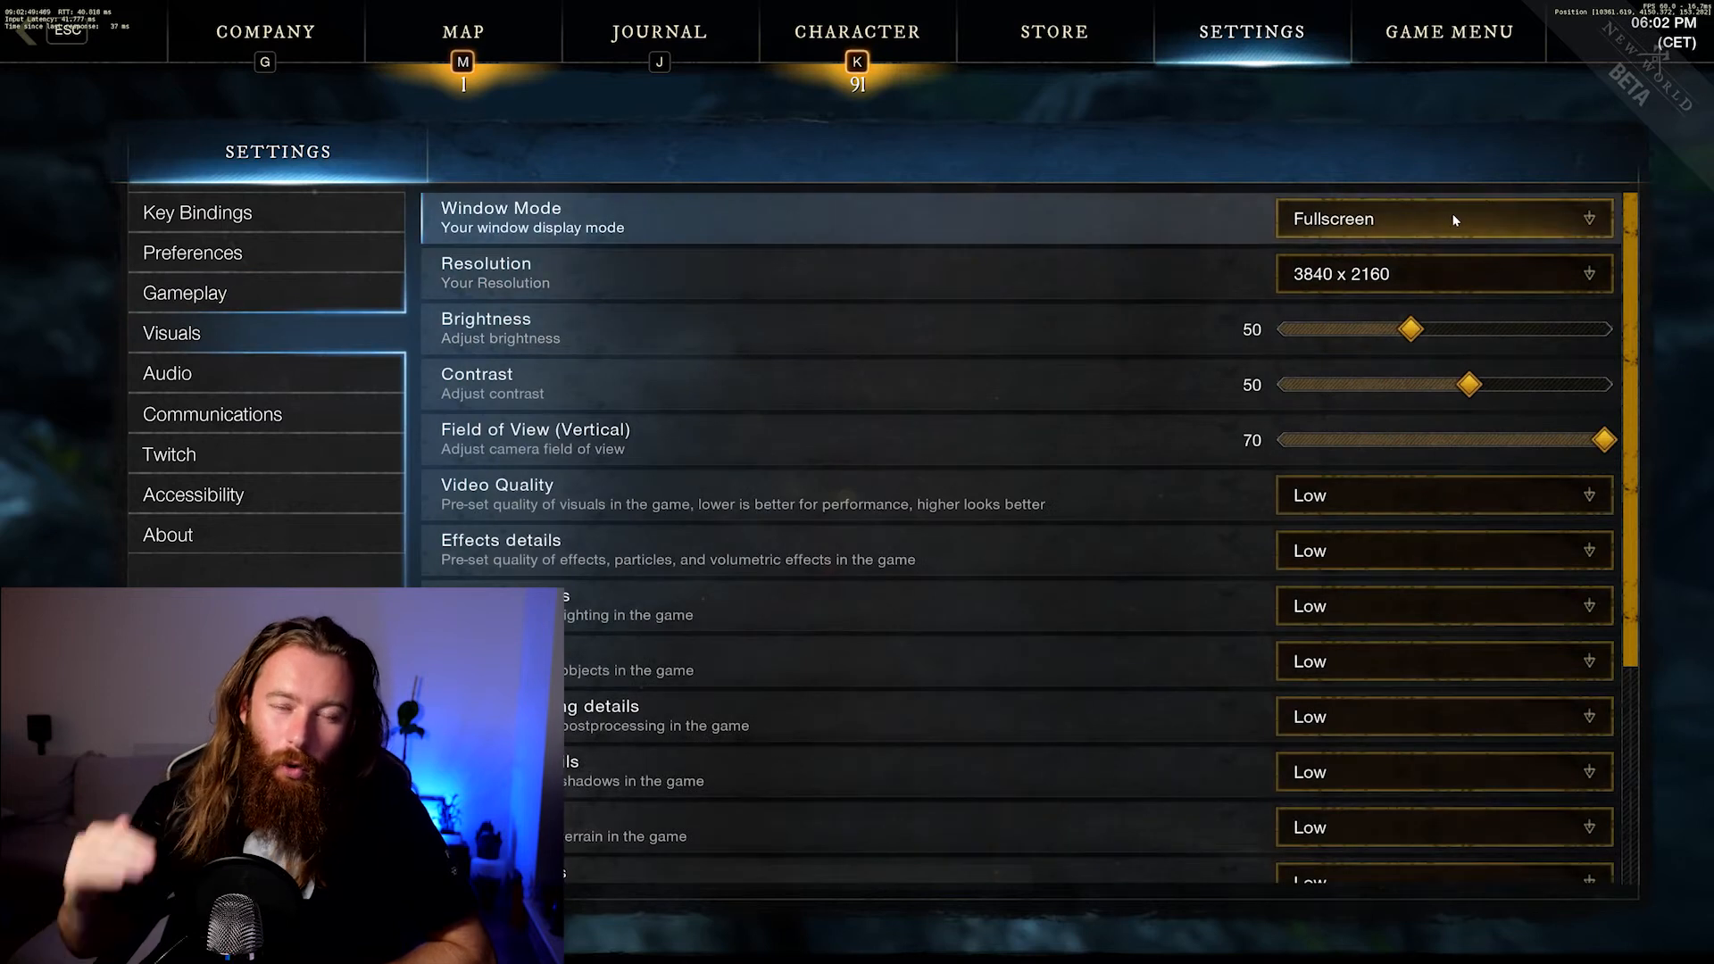
{"action": "left_click", "coordinate": [1440, 218]}
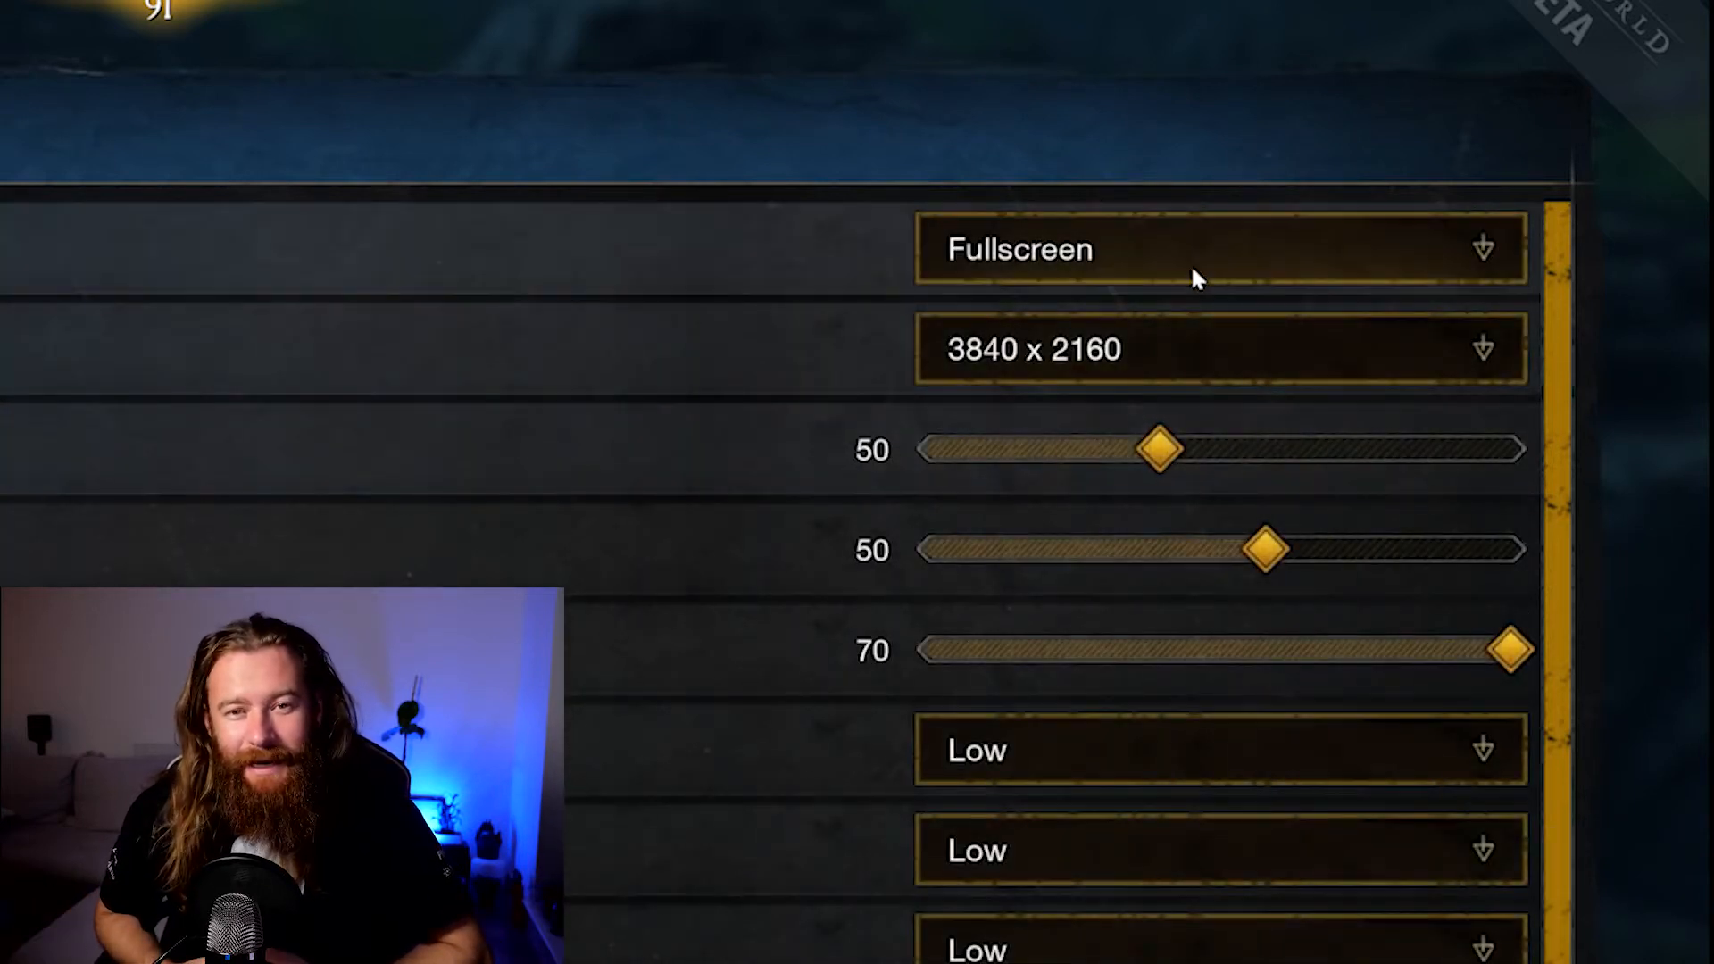
{"action": "left_click", "coordinate": [1217, 250]}
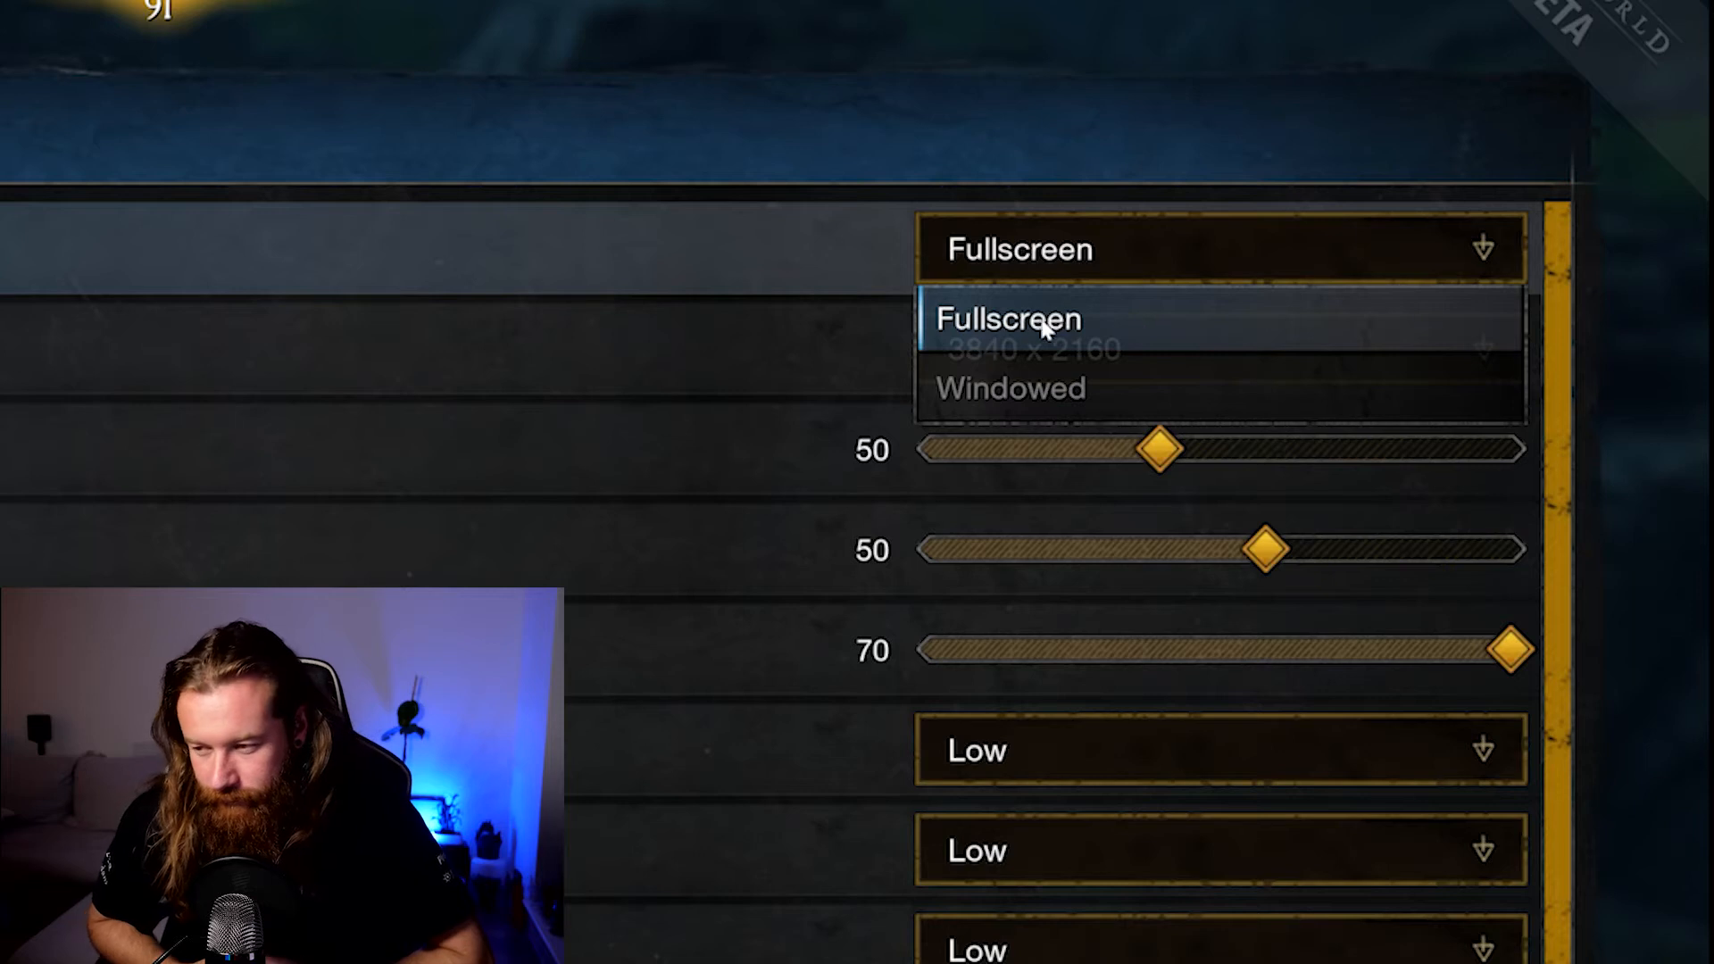
{"action": "left_click", "coordinate": [1006, 318]}
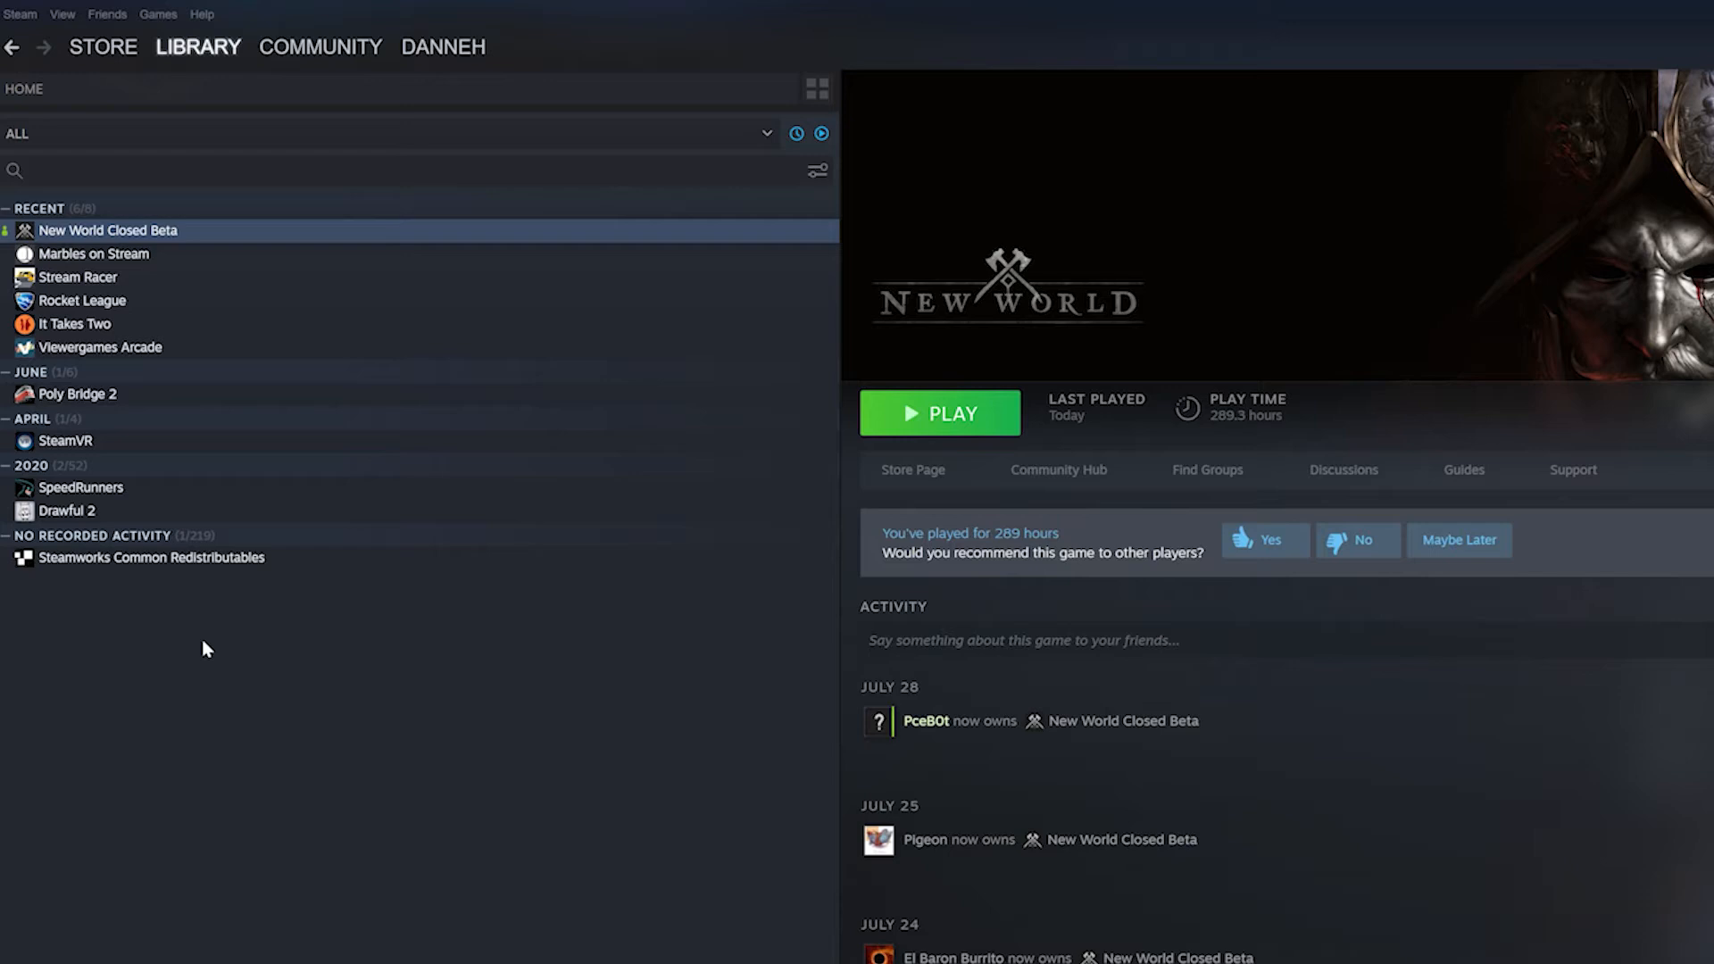
Step: Open New World Closed Beta's properties showing the -popupwindow launch option
{"action": "right_click", "coordinate": [107, 230]}
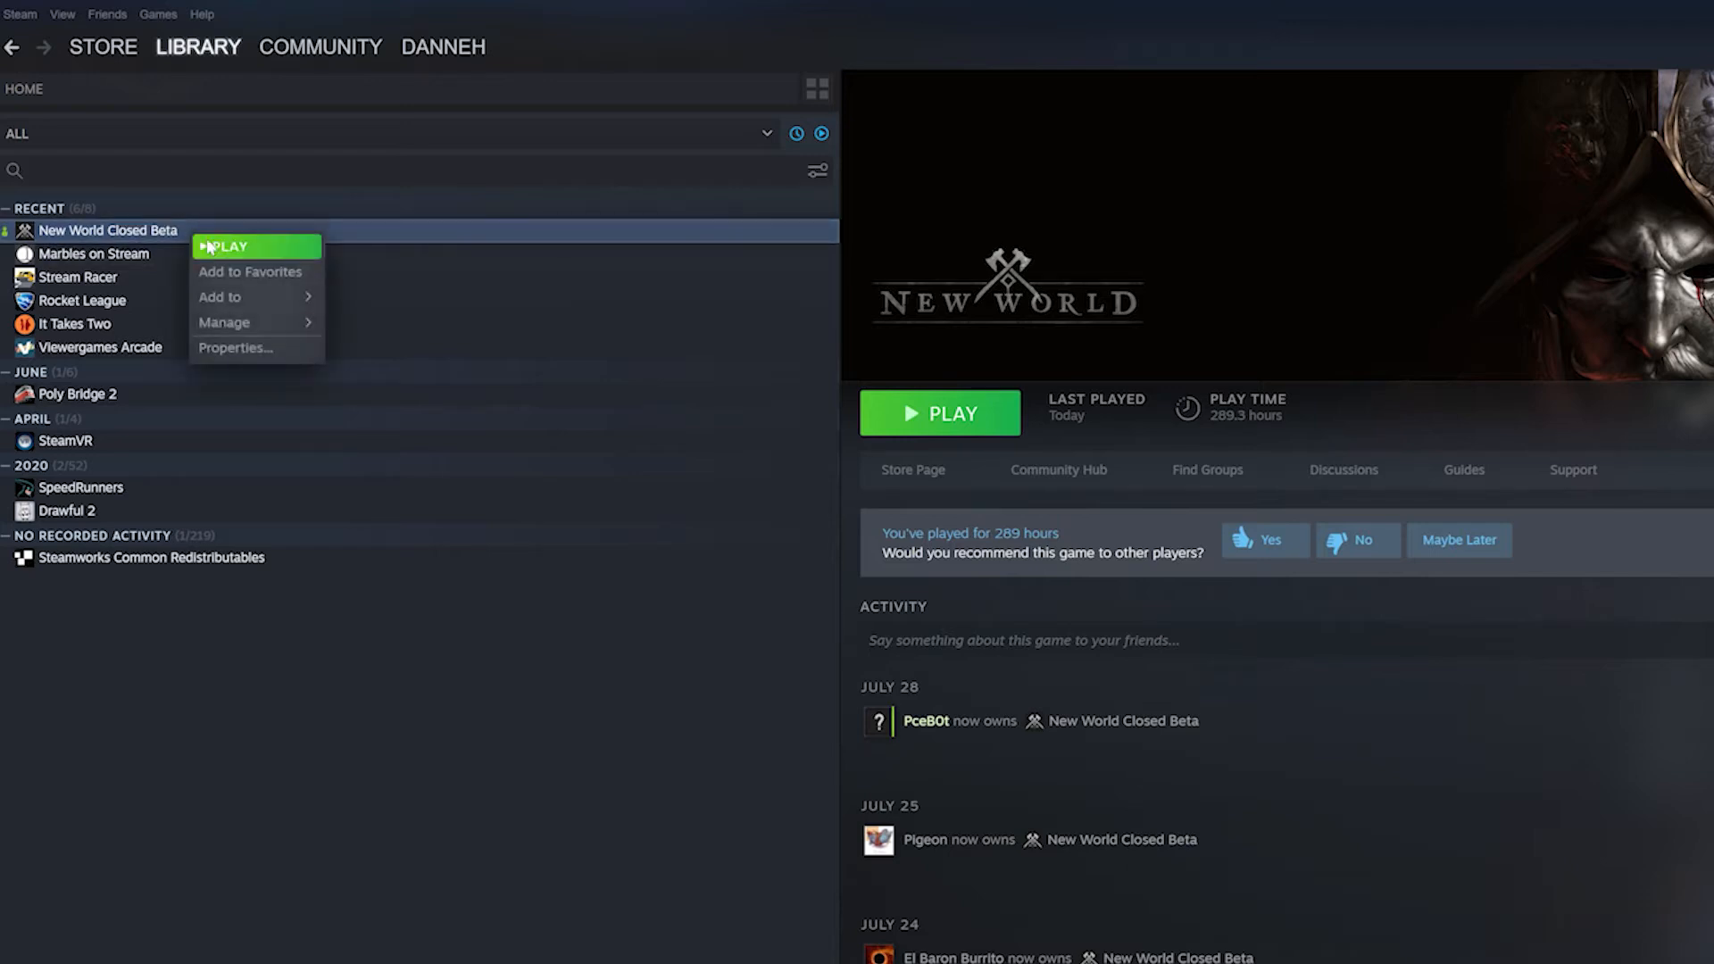
{"action": "left_click", "coordinate": [236, 348]}
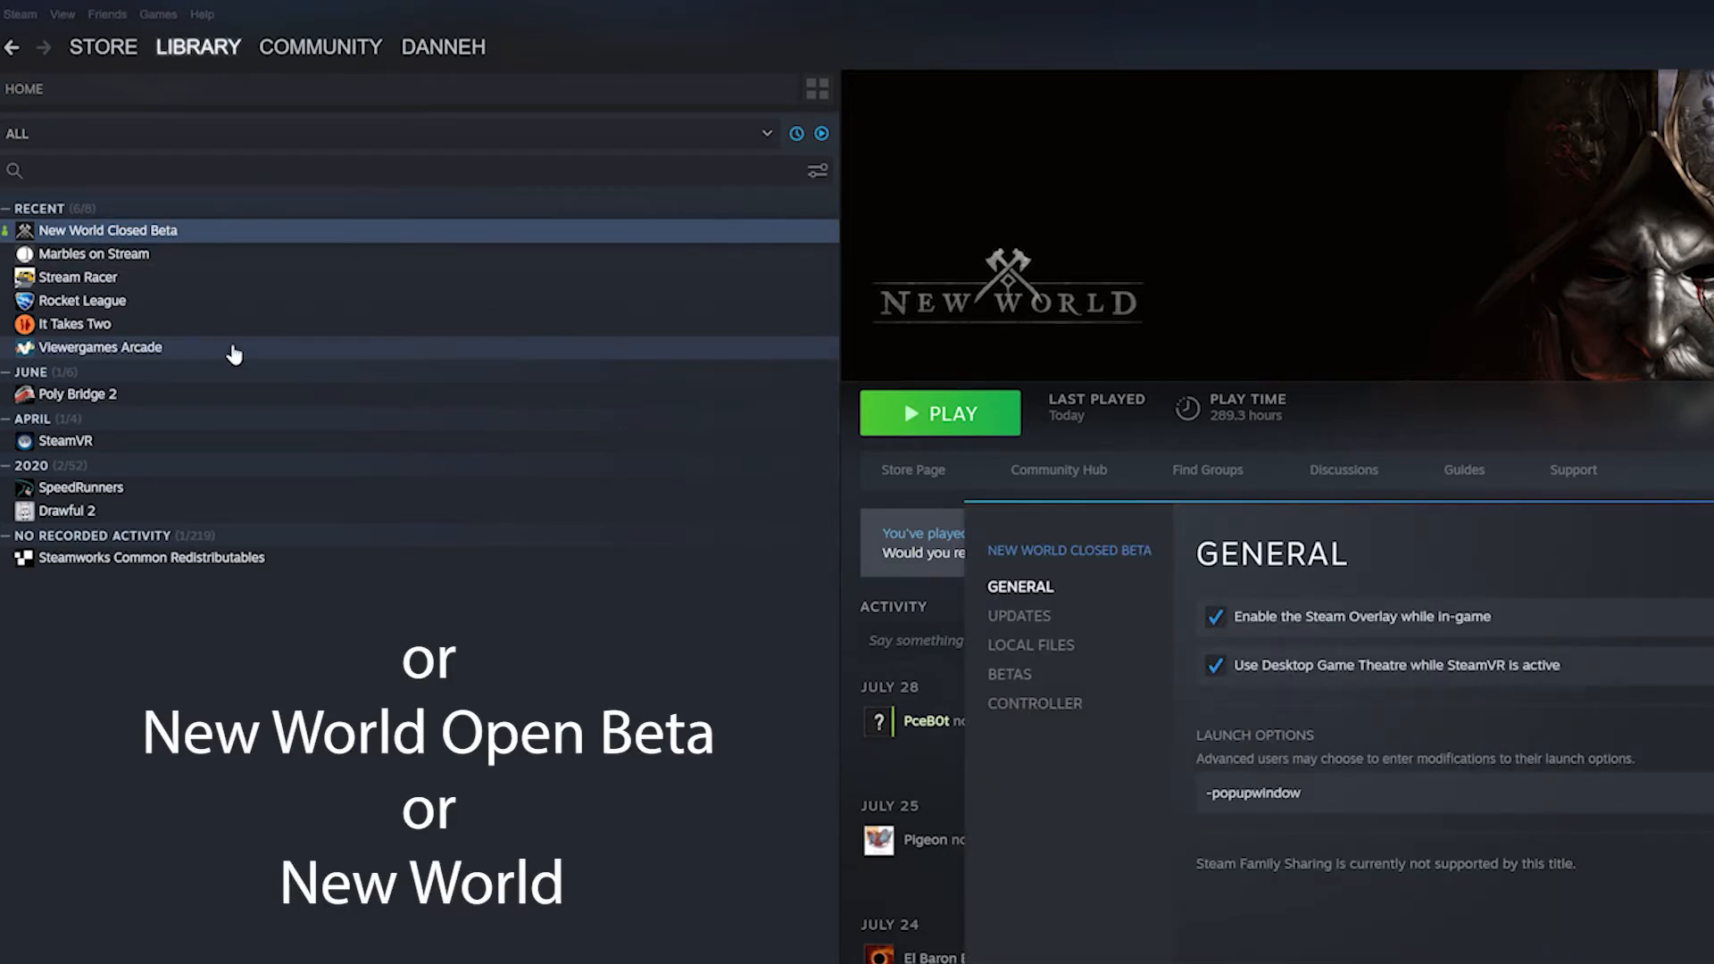